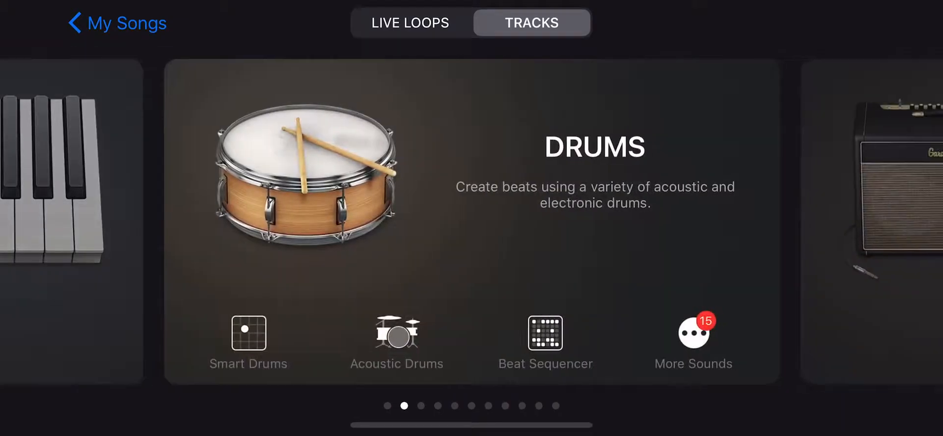
Step: Add an Acoustic Drums track on the Classic Studio Kit and lower its track volume
left_click(397, 337)
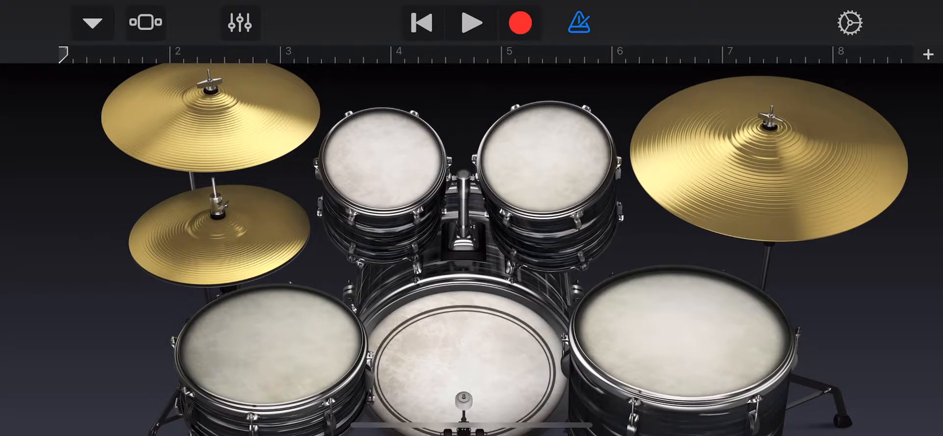
left_click(239, 23)
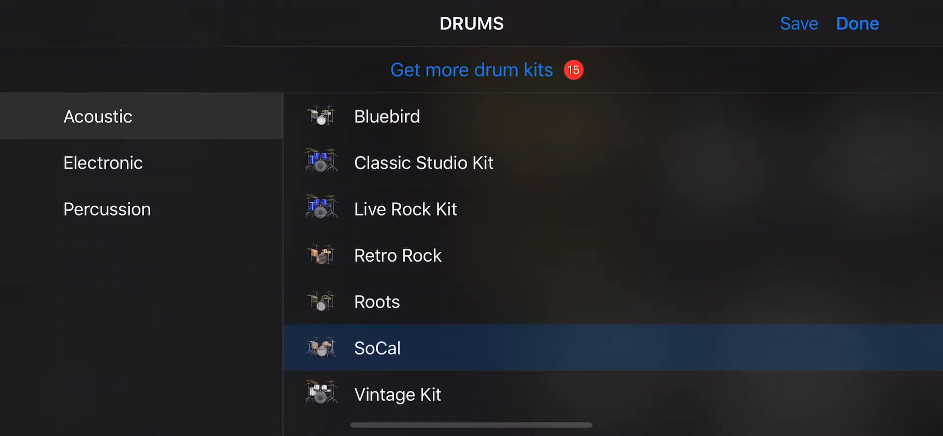
left_click(398, 394)
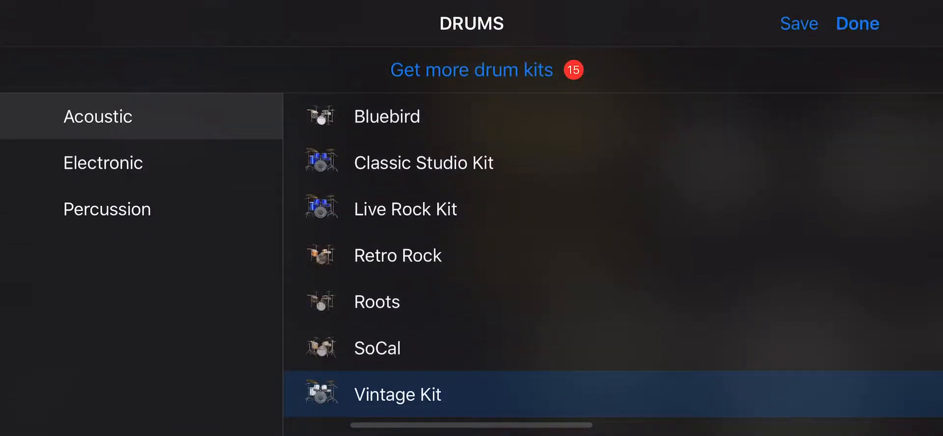
left_click(423, 162)
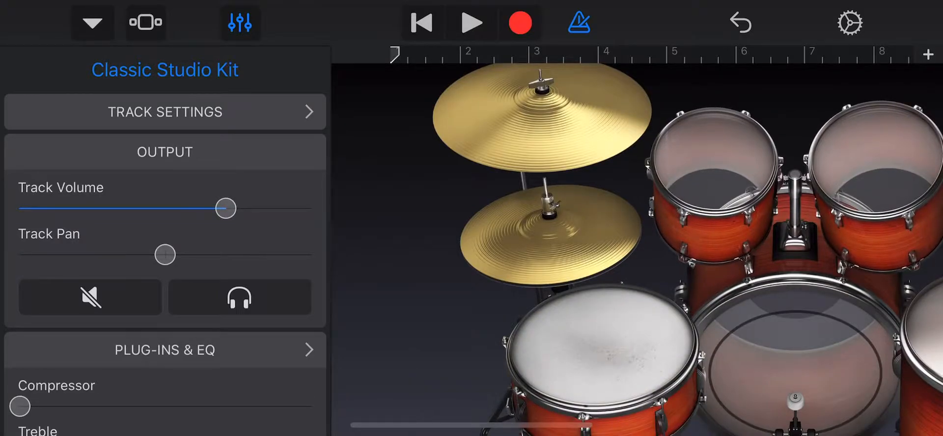
left_click_drag(227, 208, 183, 208)
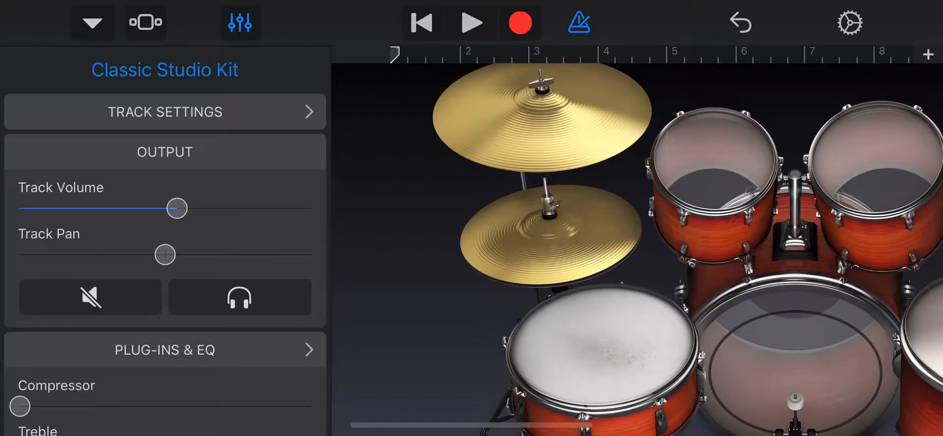
left_click(239, 23)
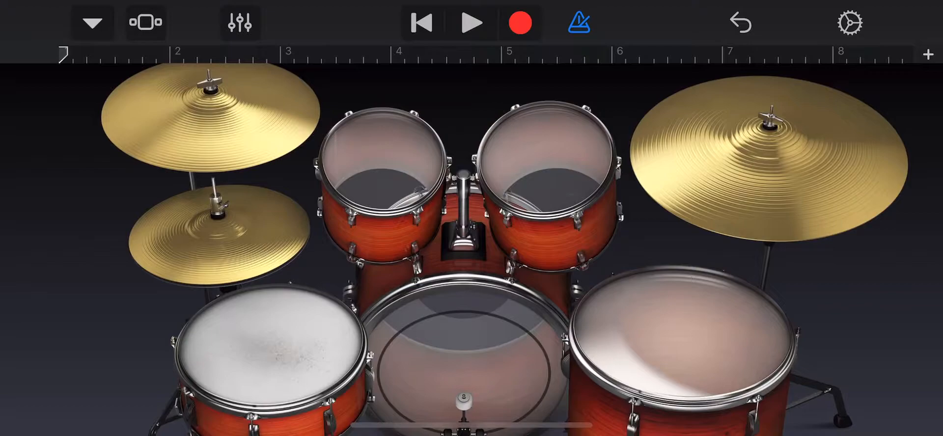
Step: Open the song settings to check the tempo before recording the drum beat
left_click(849, 22)
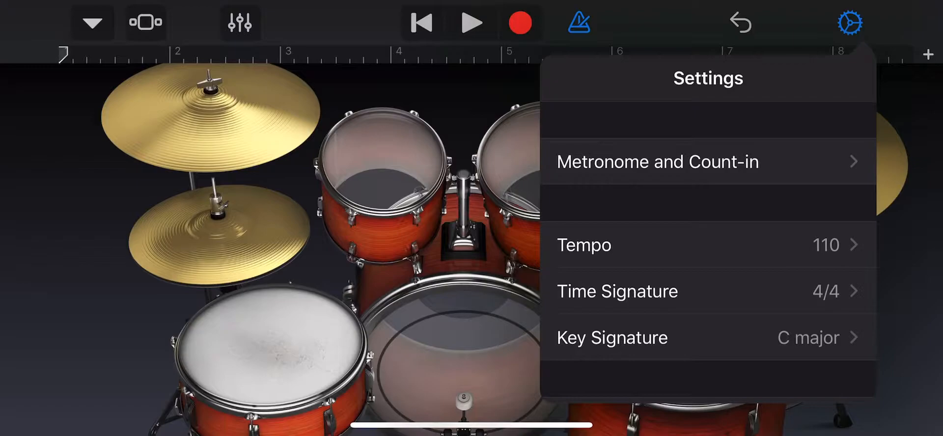
left_click(849, 22)
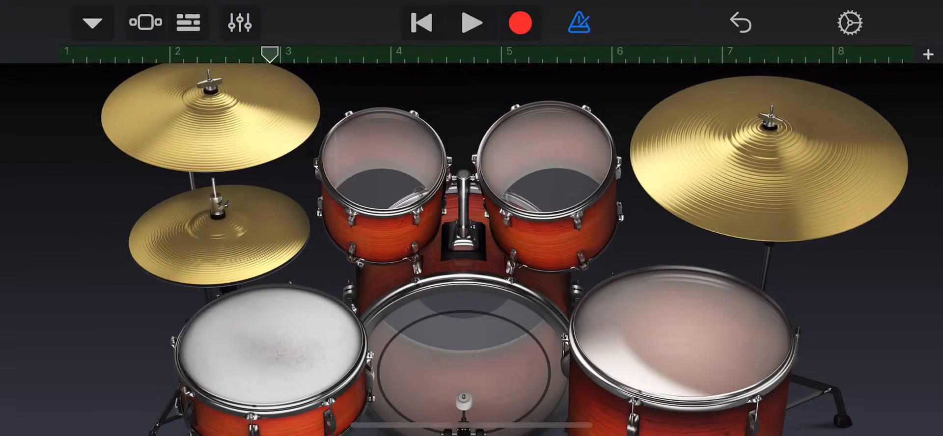
Step: Set the recorded drum region's velocity to +50 and bring up the instrument browser
left_click(189, 22)
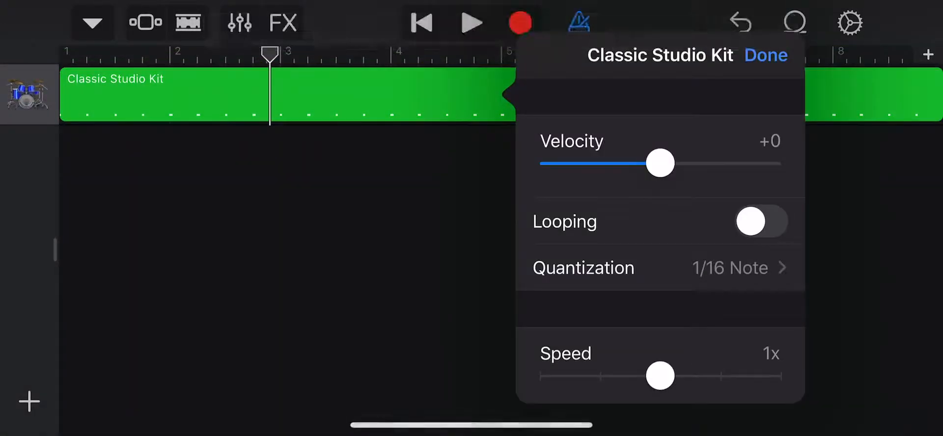
left_click_drag(660, 163, 723, 163)
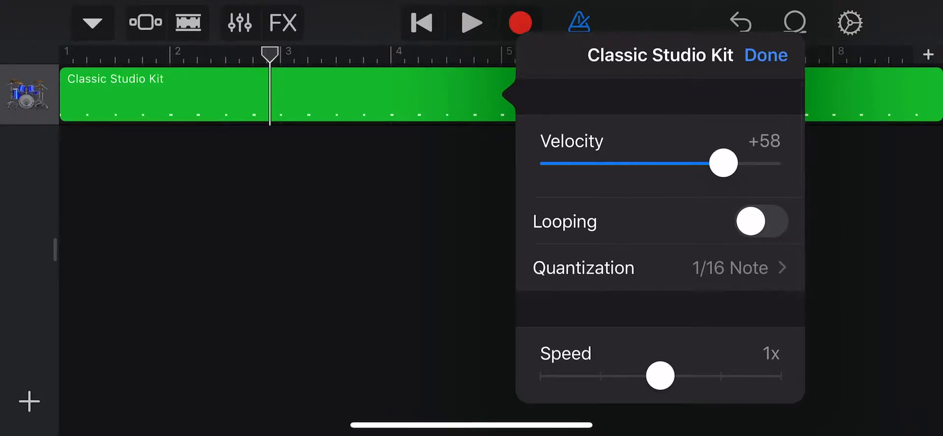
left_click_drag(723, 163, 713, 163)
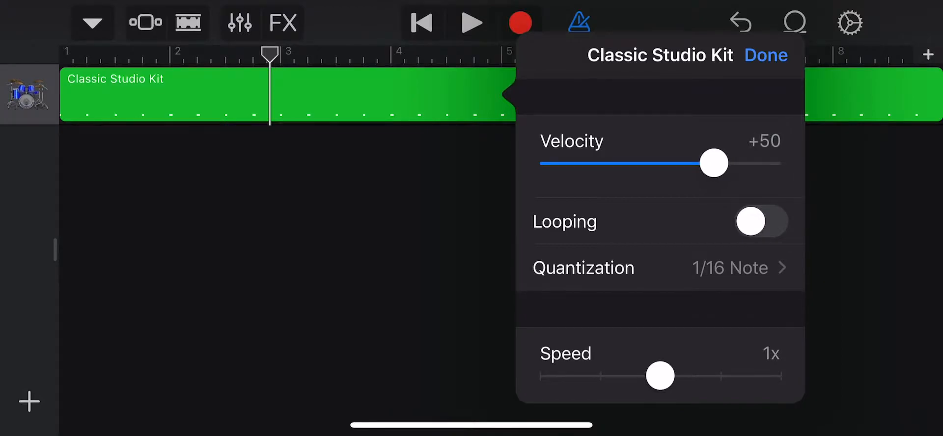
left_click(766, 54)
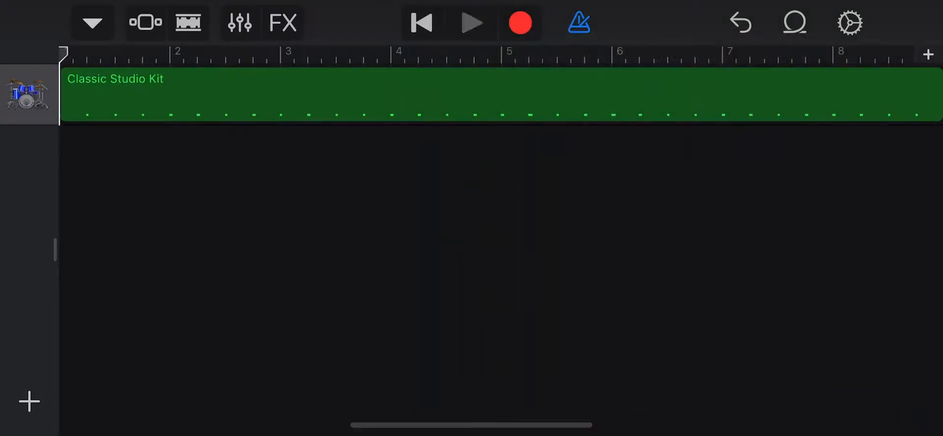
left_click(472, 23)
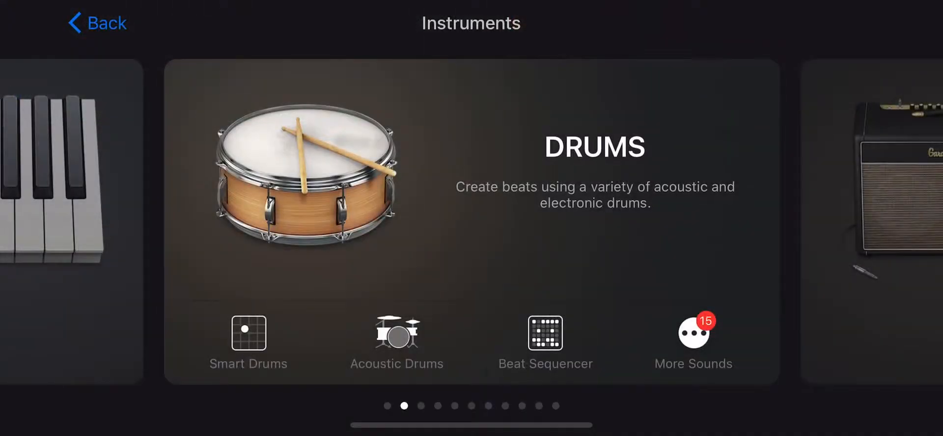
Step: Add a second Acoustic Drums track and start recording a second drum part
left_click(397, 337)
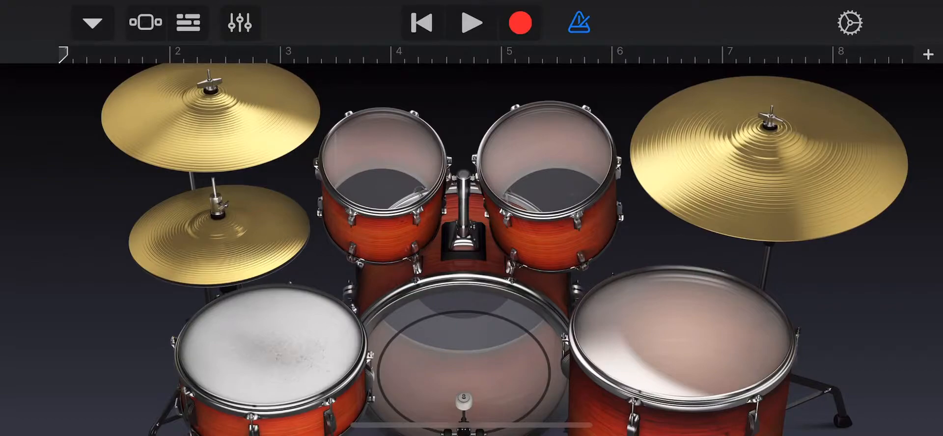
left_click(519, 22)
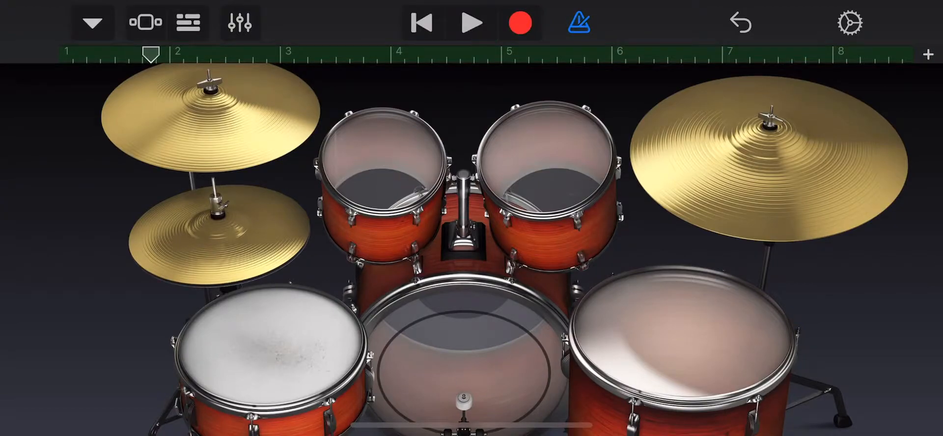
Step: Set the second drum region's velocity to +50, then play both drum tracks back
left_click(188, 22)
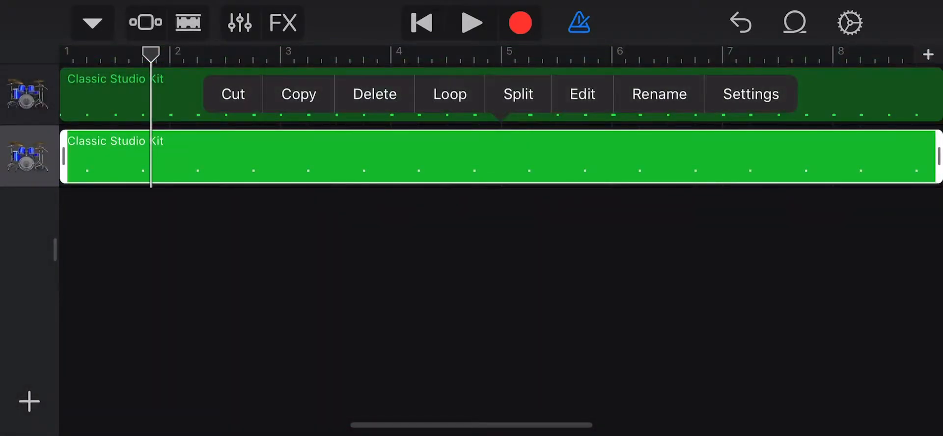
left_click(750, 94)
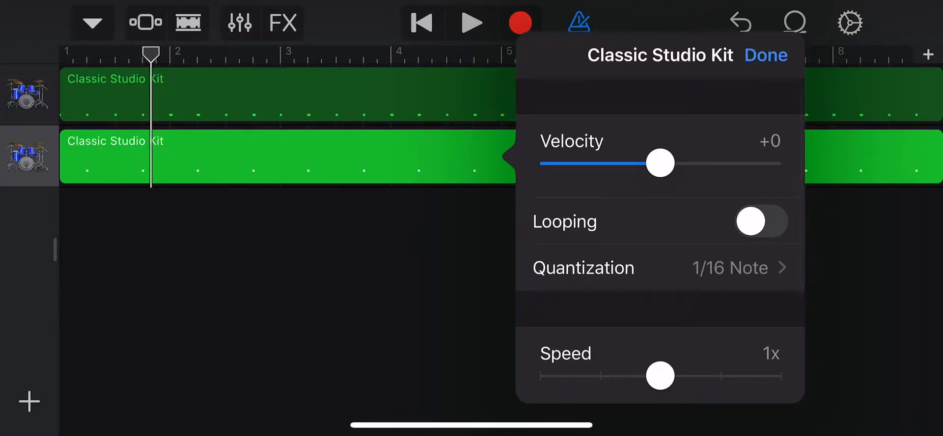
left_click_drag(659, 163, 710, 163)
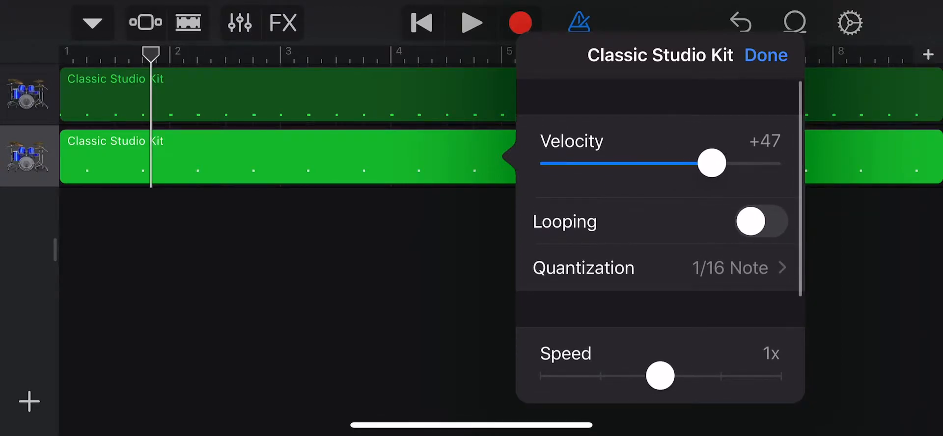
left_click_drag(711, 163, 715, 163)
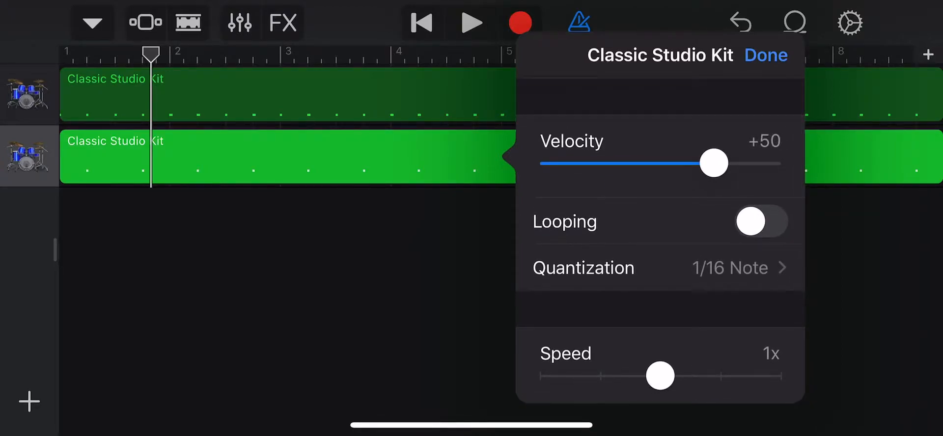
left_click(766, 55)
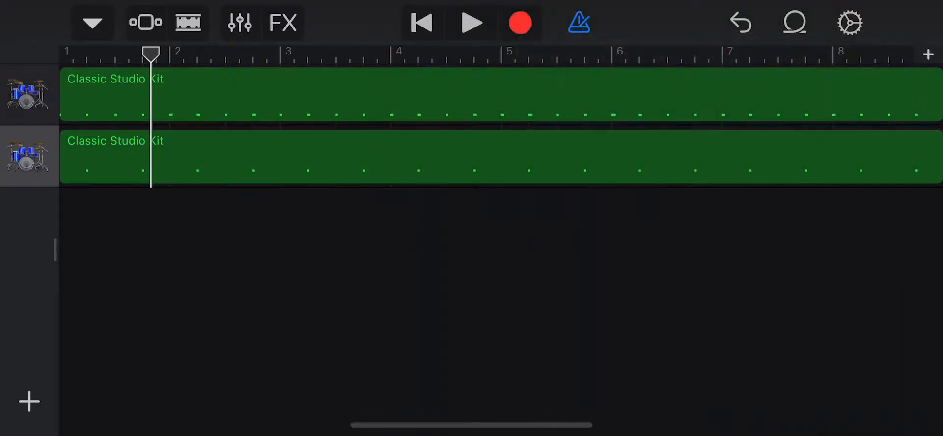
left_click(472, 23)
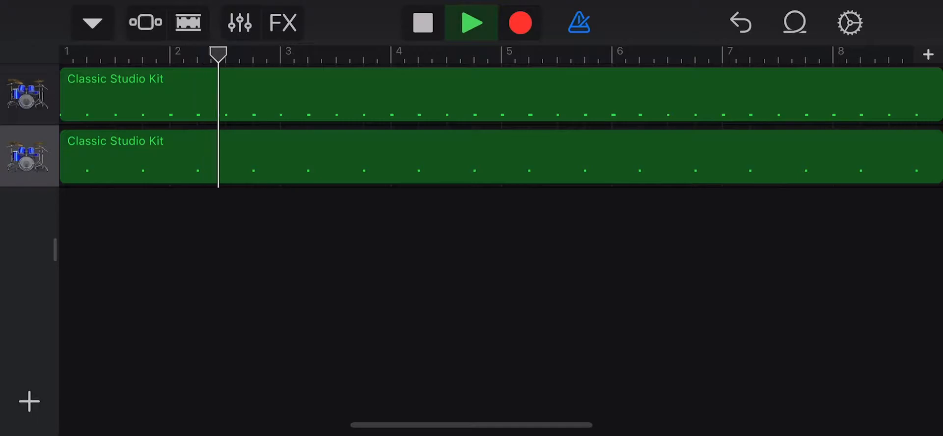
left_click(471, 22)
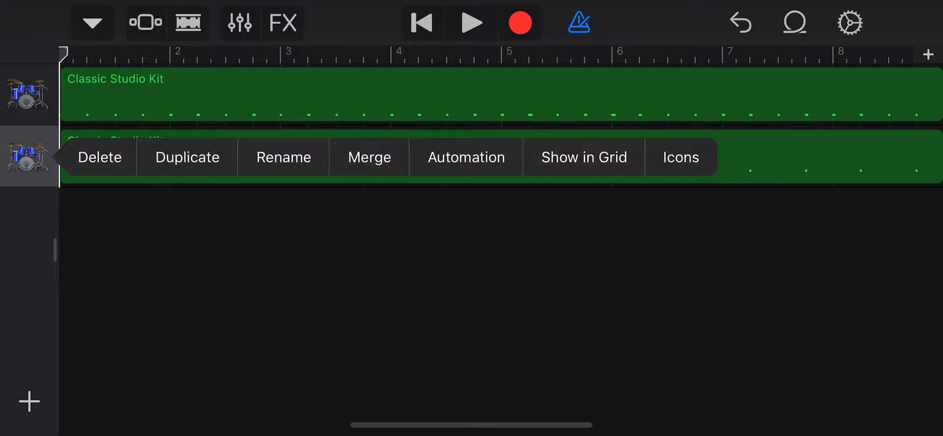
Step: Record a hi-hat pattern on a third Classic Studio Kit track across the eight bars
left_click(186, 158)
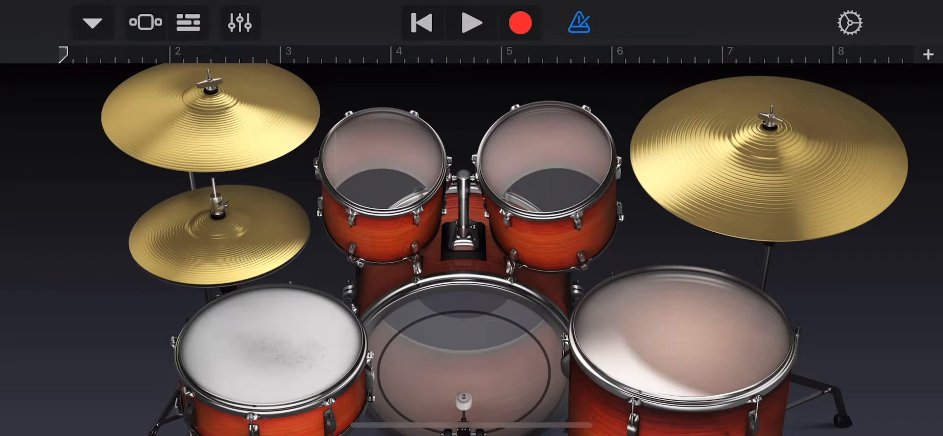
left_click(519, 22)
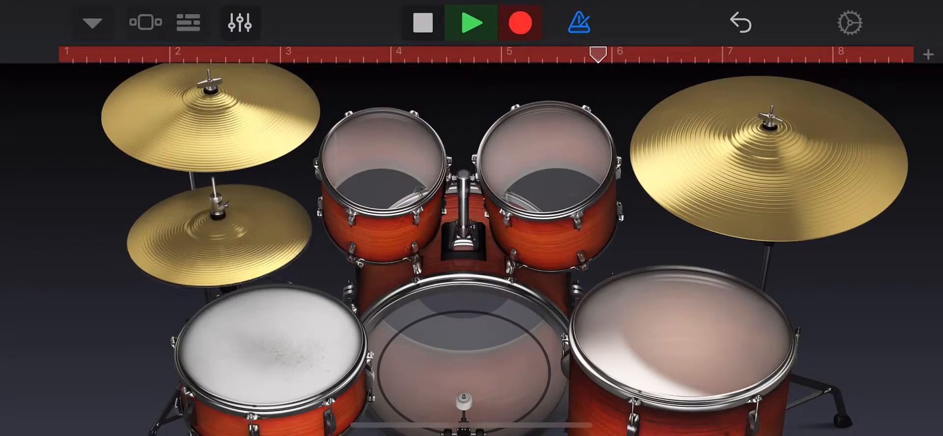
left_click(216, 241)
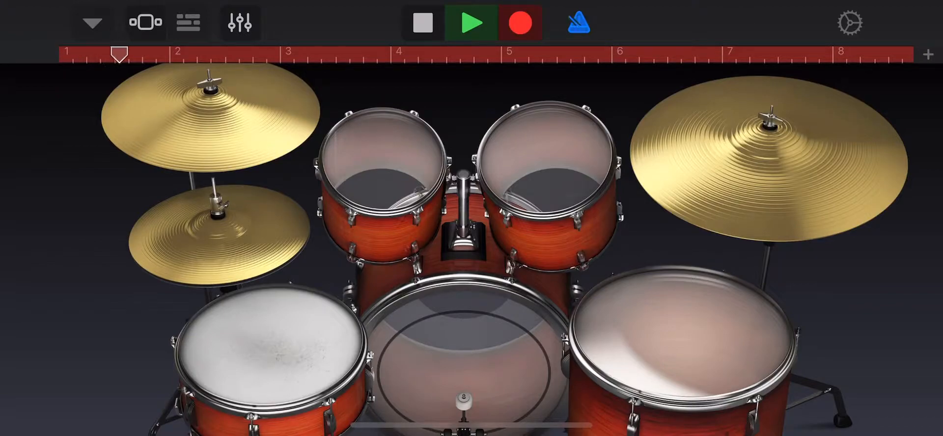
left_click(579, 22)
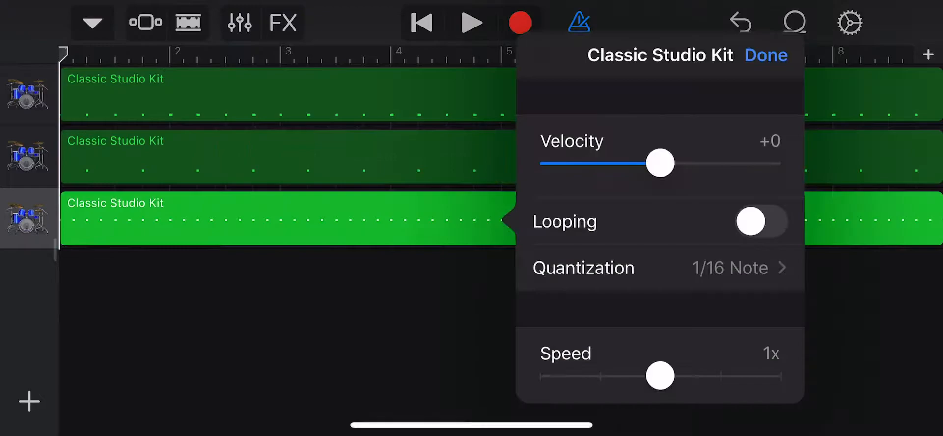
Step: Raise the third drum region's velocity to +51 and confirm the region settings
left_click_drag(659, 163, 694, 163)
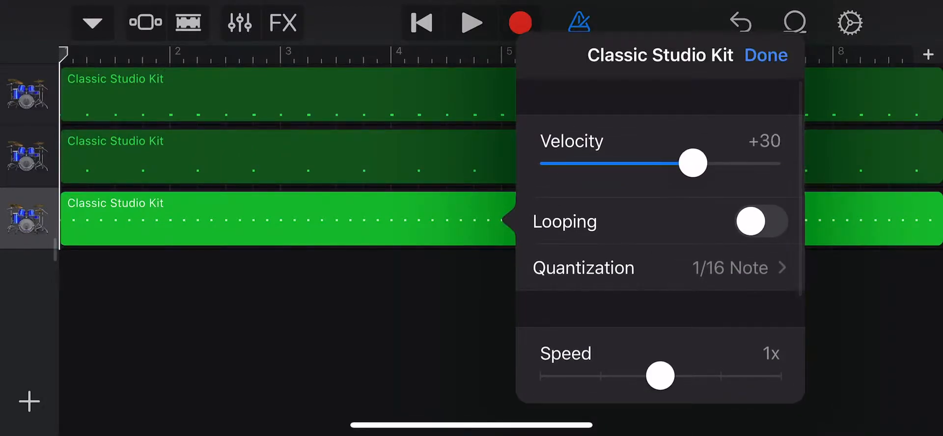
left_click_drag(692, 163, 714, 163)
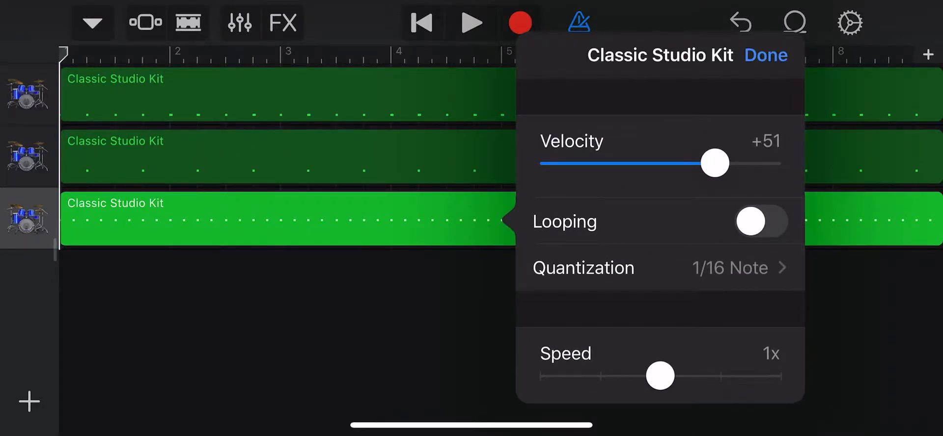
left_click(765, 54)
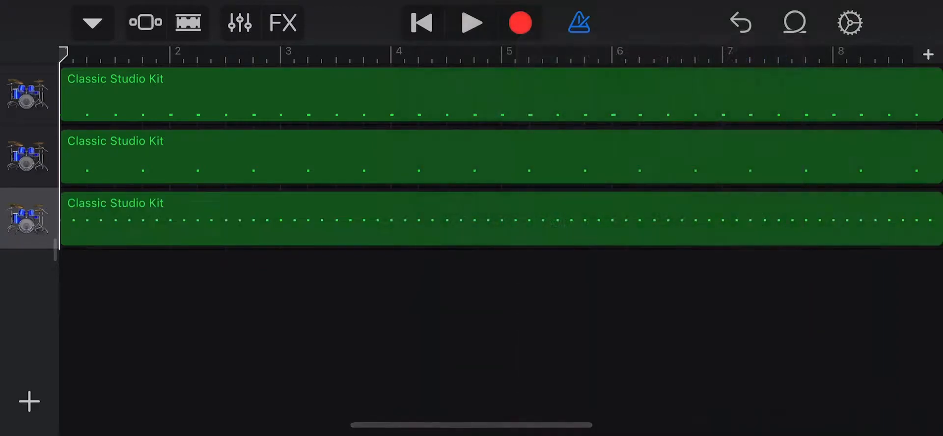
left_click(472, 22)
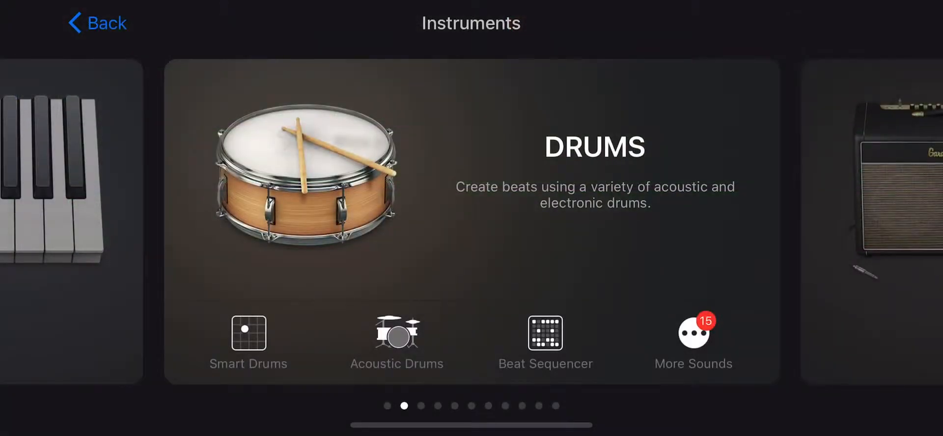
Step: Swipe through the instrument browser toward the Bass instruments
scroll("left", 3)
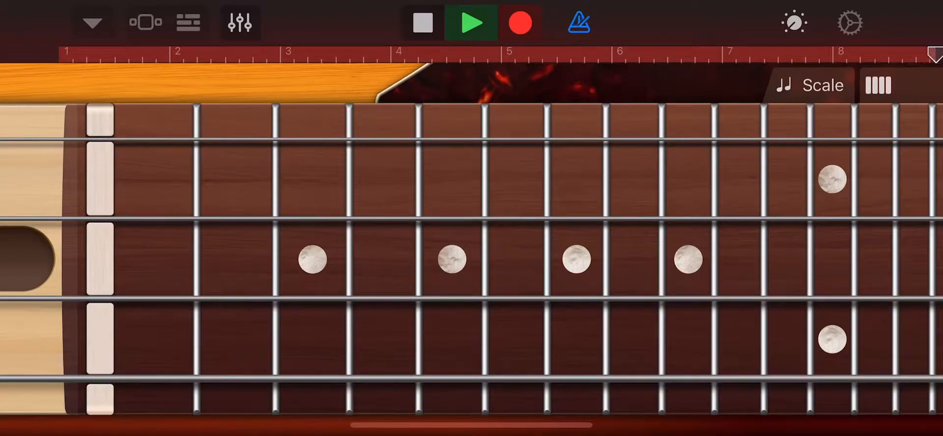
Step: Stop recording, quantize the Muted bass region to 1/16 notes, and play it back
left_click(423, 23)
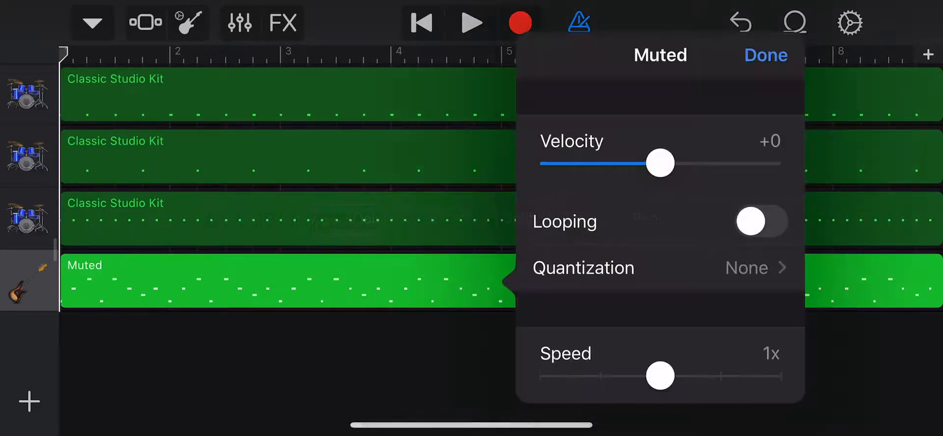
scroll("down", 3)
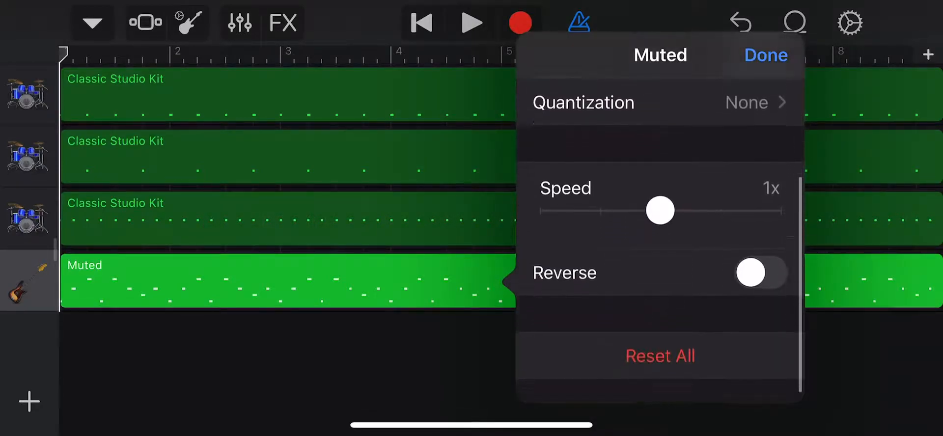
left_click(659, 102)
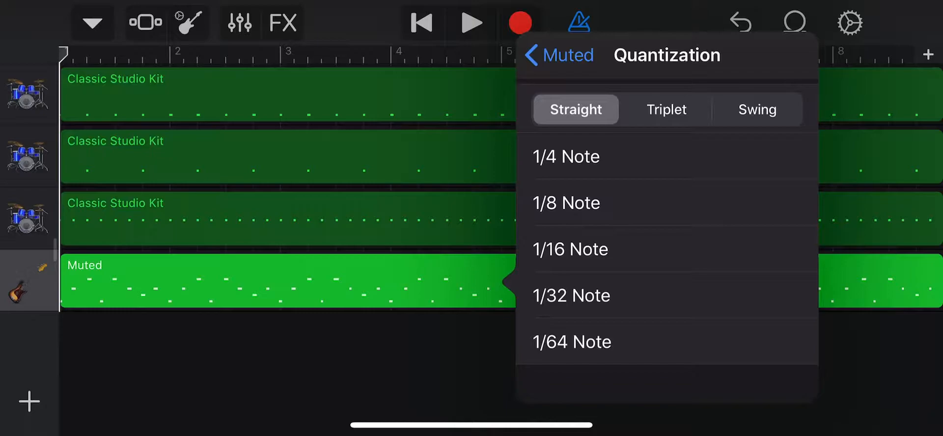
left_click(570, 249)
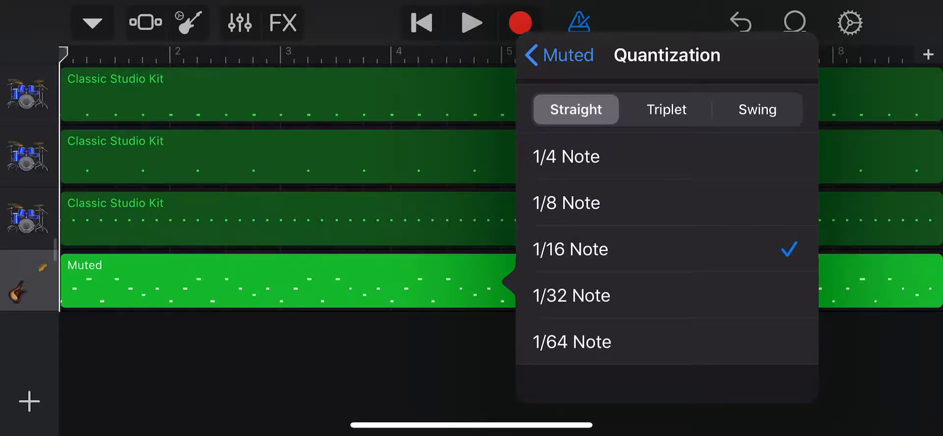
left_click(471, 23)
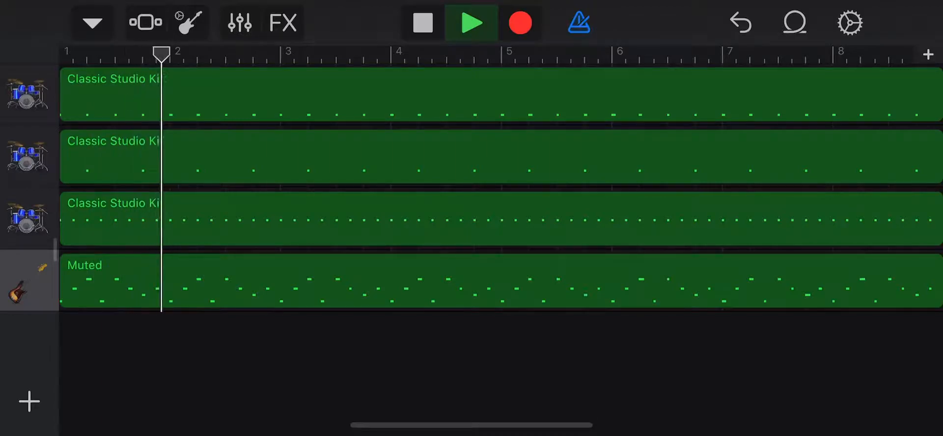
left_click(420, 22)
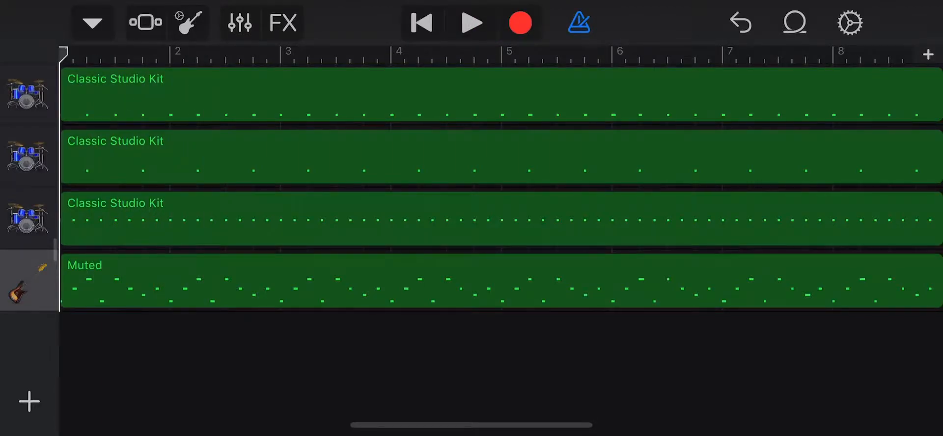
Step: Nudge the bass track's volume slightly higher while the song plays
left_click(239, 22)
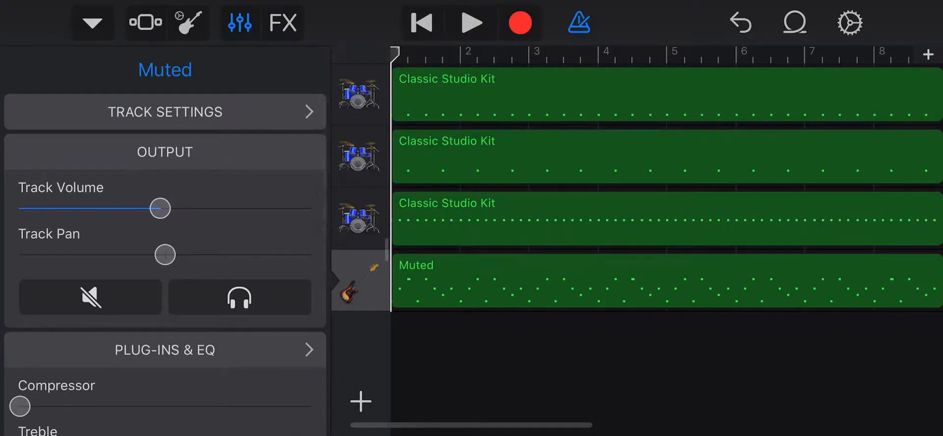
left_click(472, 23)
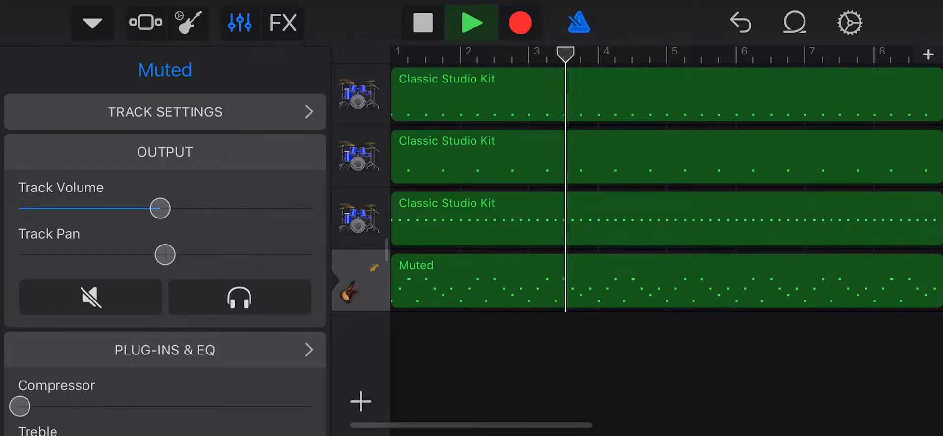
left_click_drag(160, 208, 180, 209)
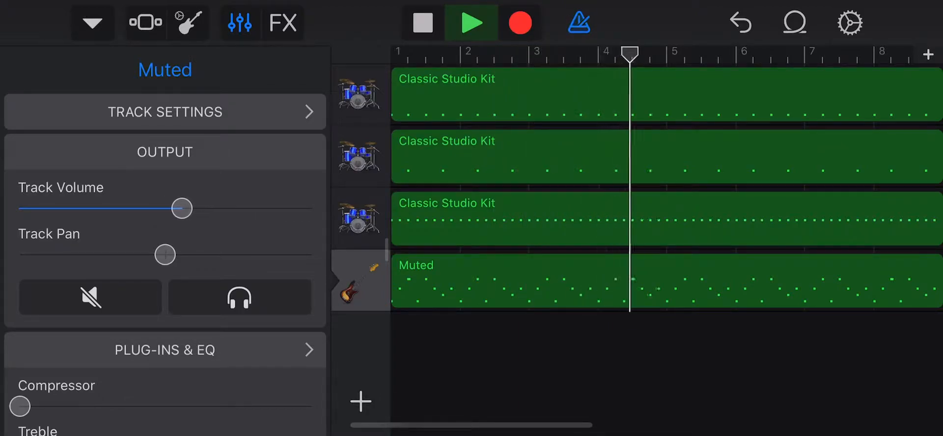
left_click_drag(182, 208, 170, 209)
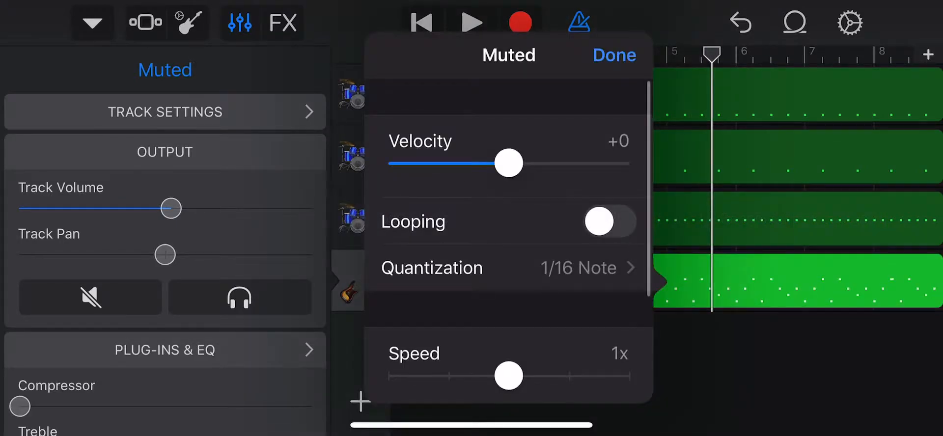
Step: Raise the Muted bass region's velocity to +29
left_click_drag(508, 163, 538, 163)
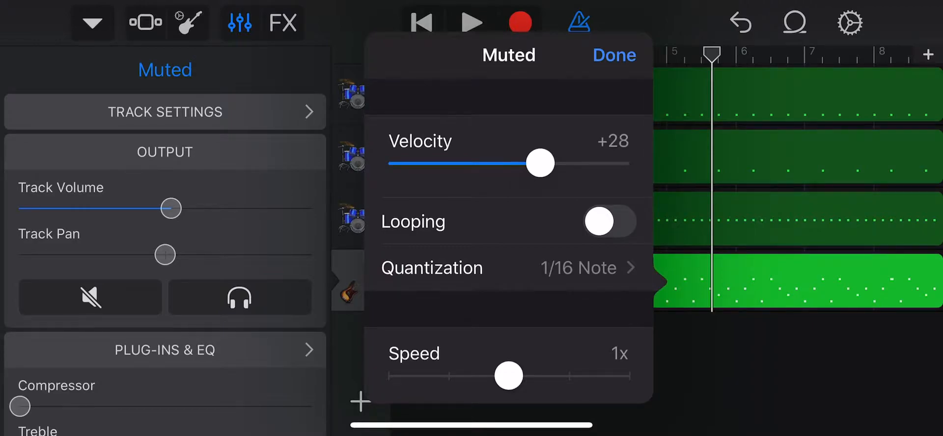
left_click_drag(538, 163, 541, 163)
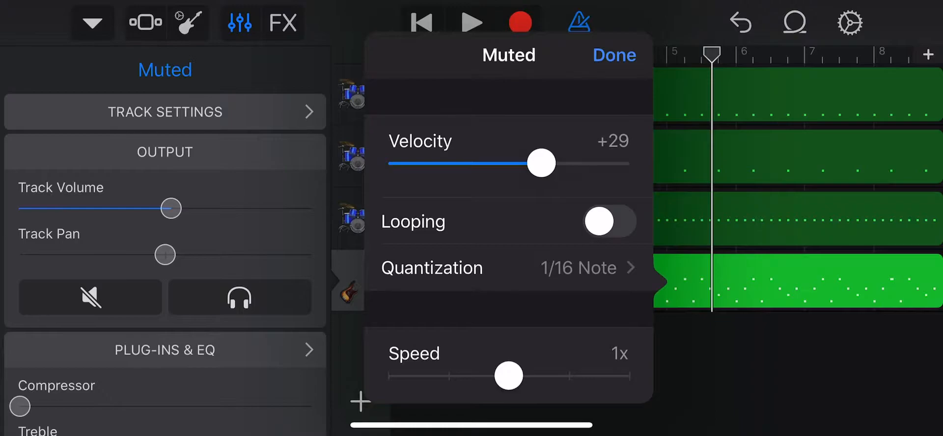
left_click(613, 55)
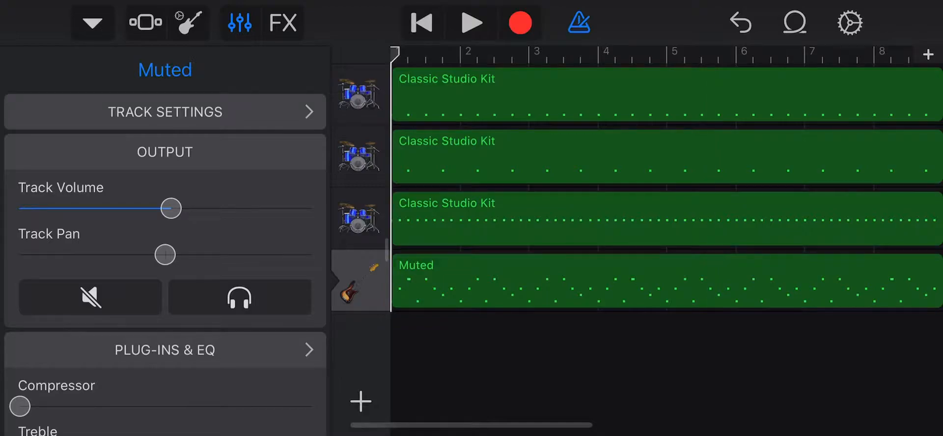
Step: Play the four-track song through again, then stop playback
left_click(472, 23)
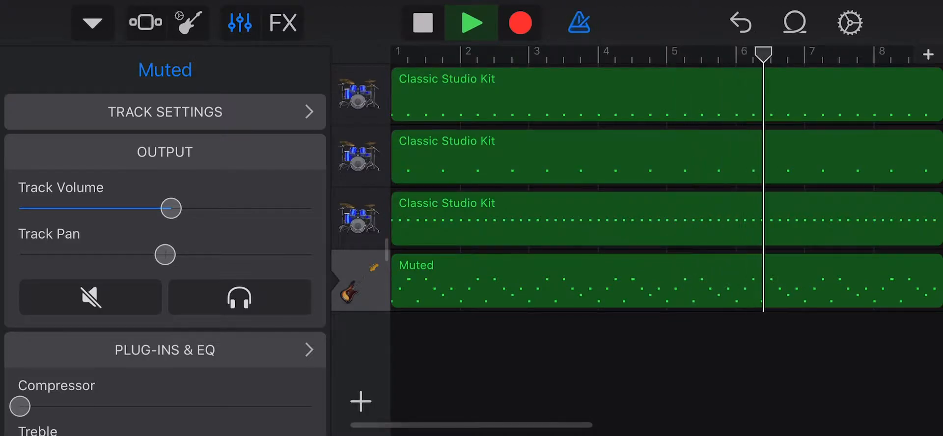
left_click(471, 23)
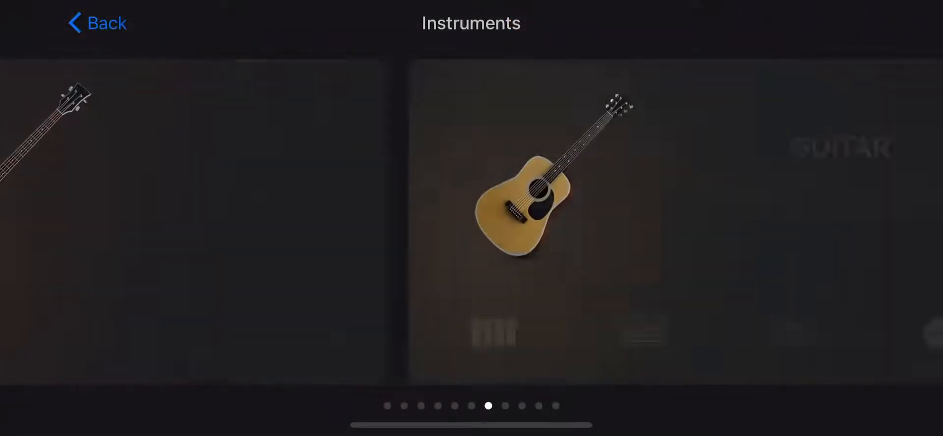
Step: Pick the Keyboard instrument and switch its sound to the Alchemy Synth Blue Air pad
scroll("left", 3)
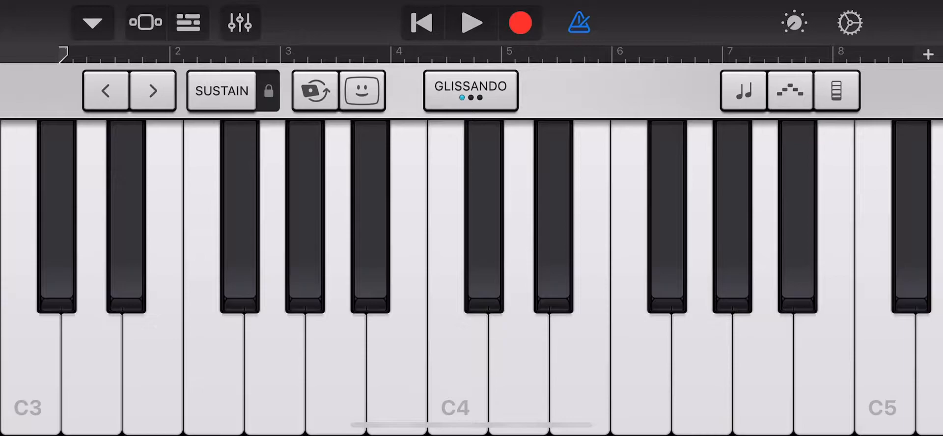
left_click(239, 24)
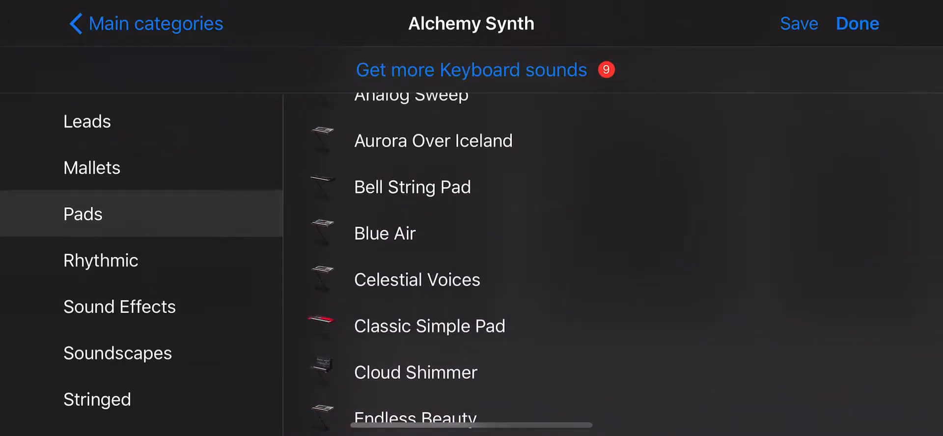
left_click(384, 234)
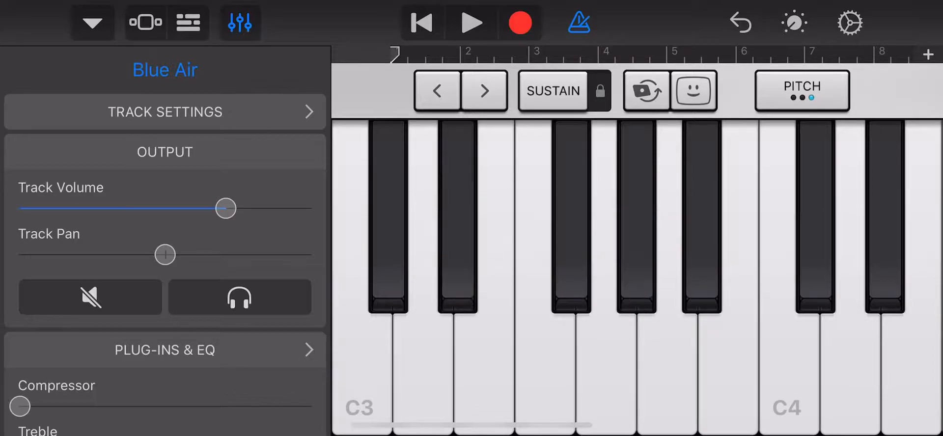
Step: Audition Blue Air chords, then record a chord part on the keyboard
left_click(457, 259)
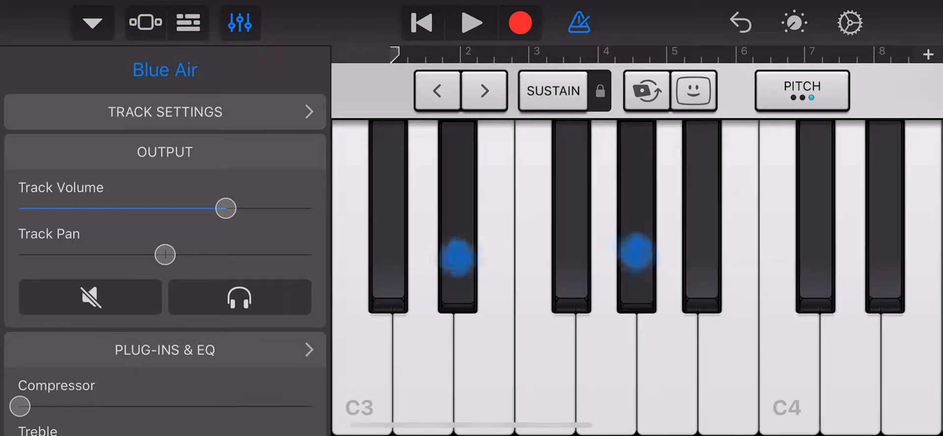
left_click(458, 259)
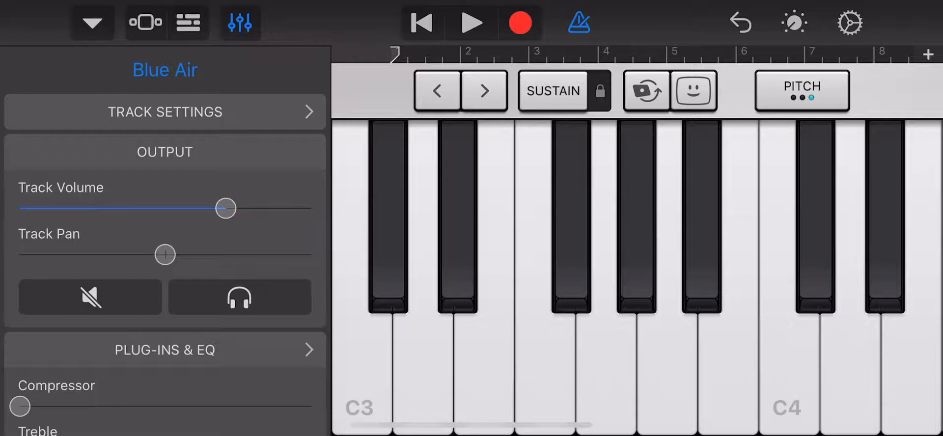
left_click(456, 235)
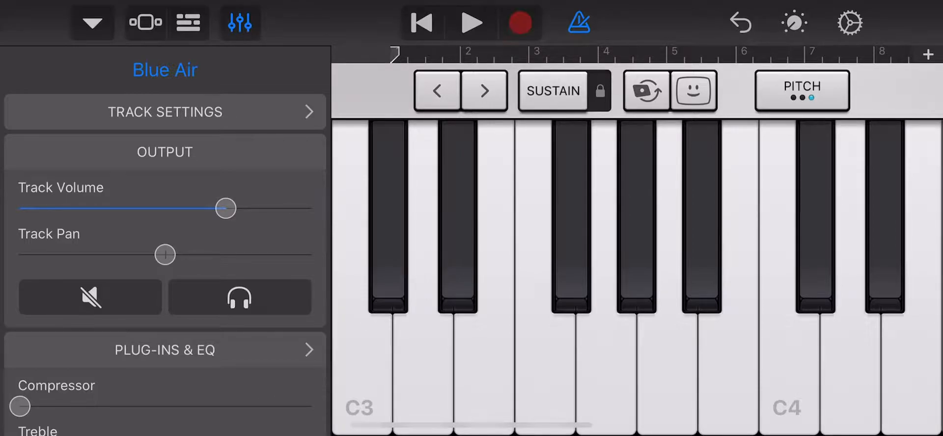
left_click(471, 23)
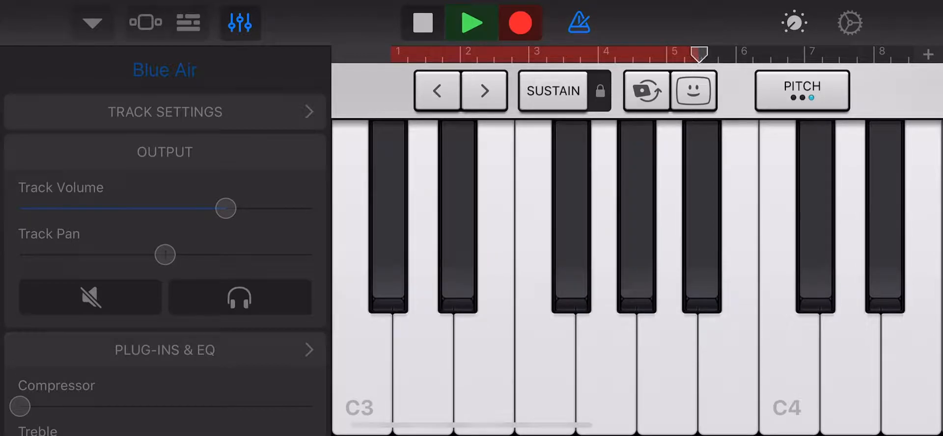
left_click(459, 261)
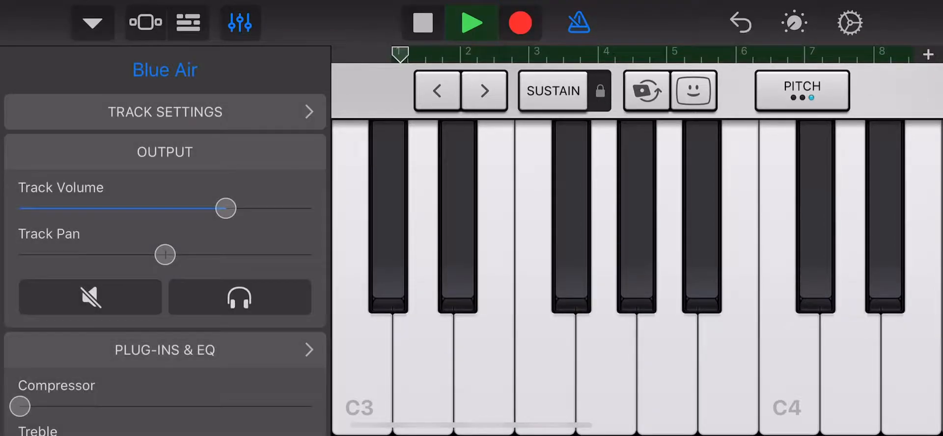
Step: Stop the Blue Air recording and briefly open and close song settings
left_click(422, 23)
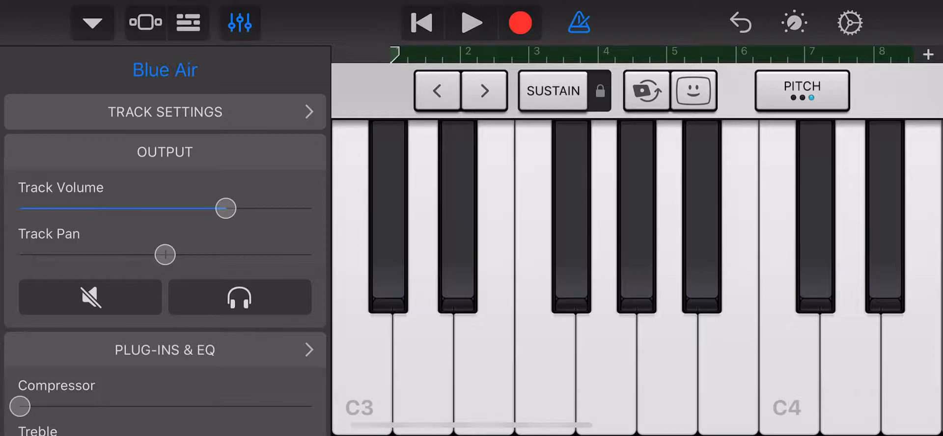
left_click(849, 22)
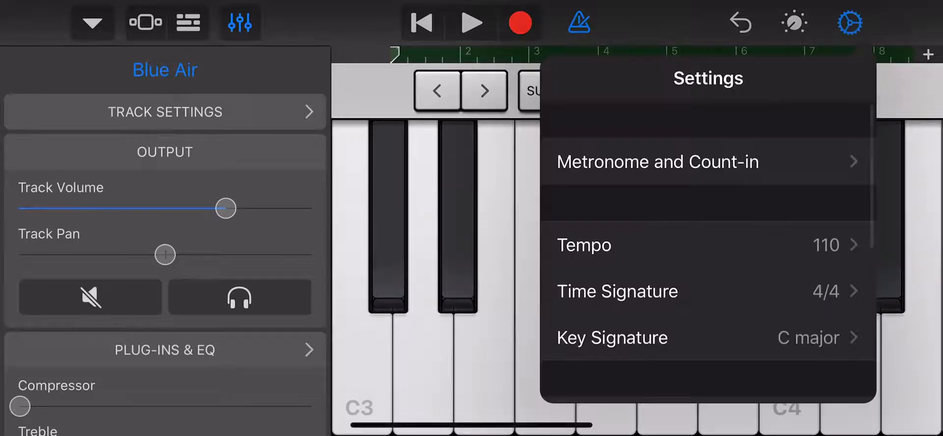
left_click(849, 22)
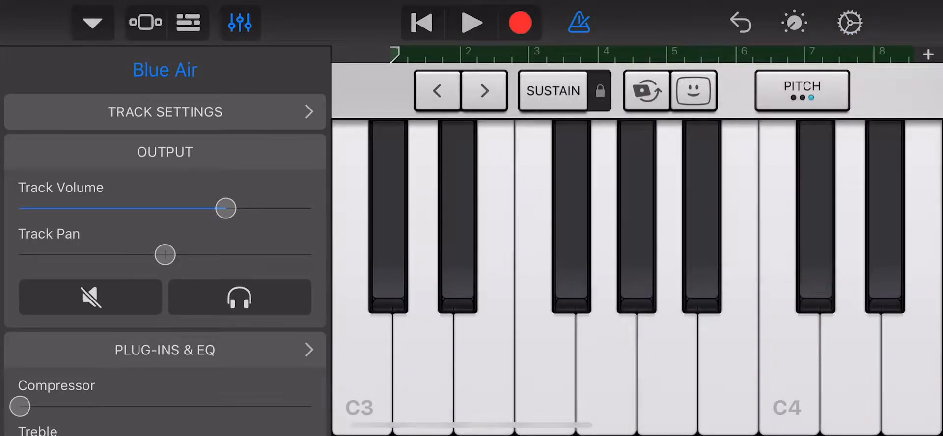
Step: Switch to the Tracks overview and play the five-track song through
left_click(240, 23)
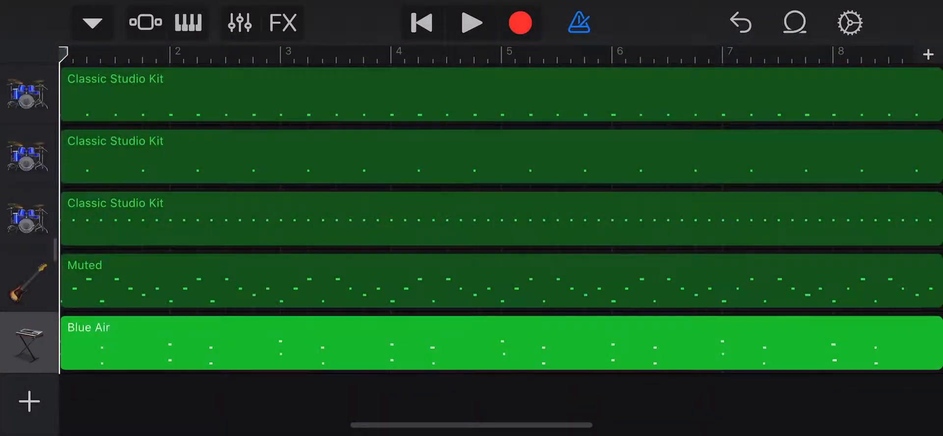
left_click(472, 22)
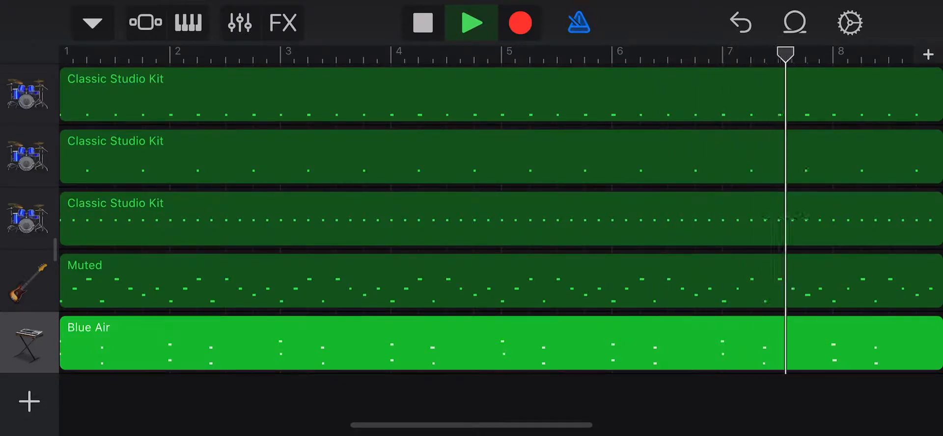
left_click(472, 22)
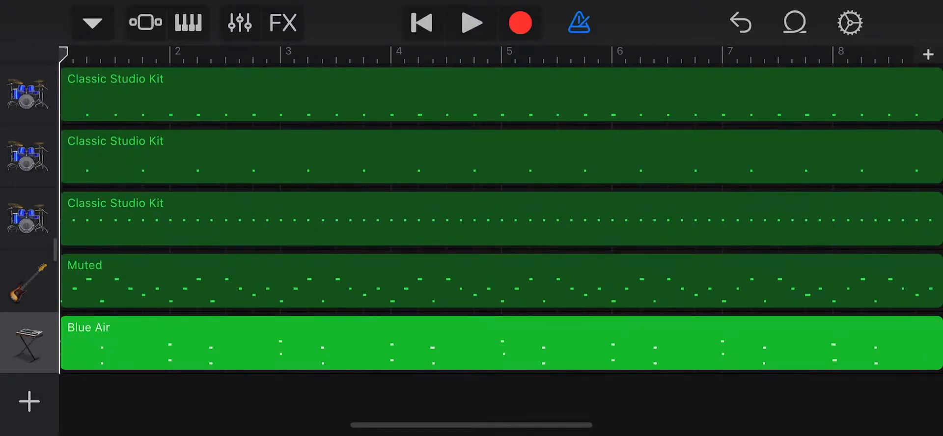
Step: Step the song tempo up to 115 BPM in Settings, then close them
left_click(850, 22)
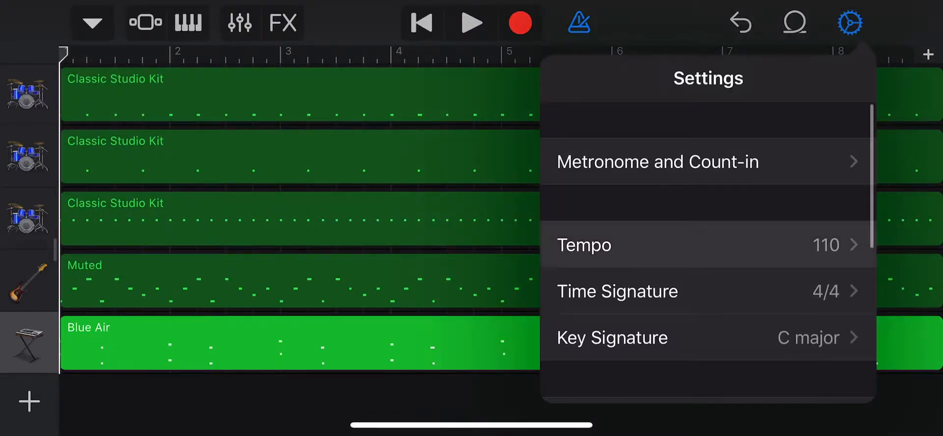
left_click(584, 244)
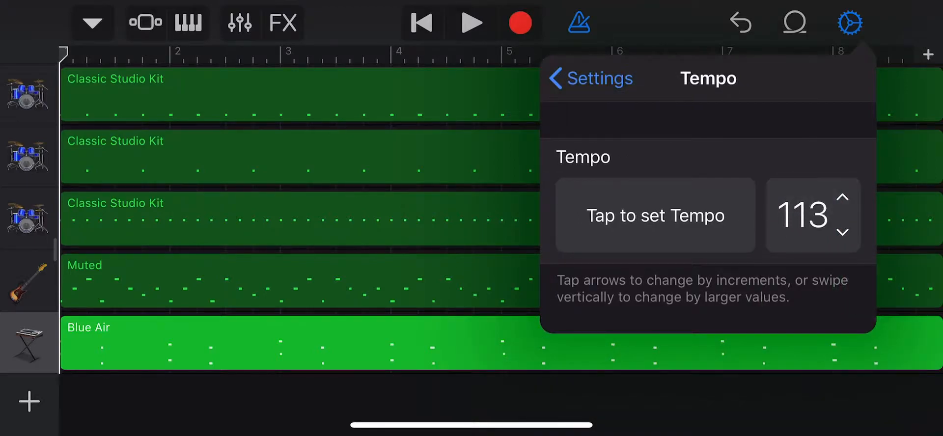
left_click(845, 201)
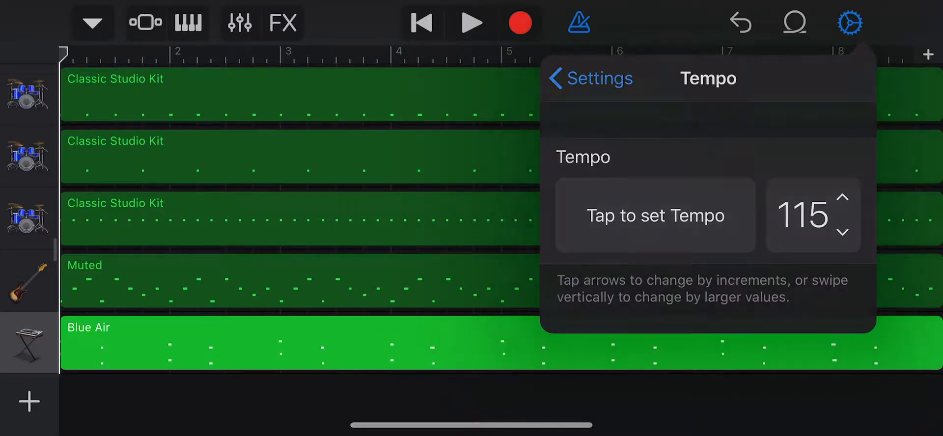
left_click(850, 23)
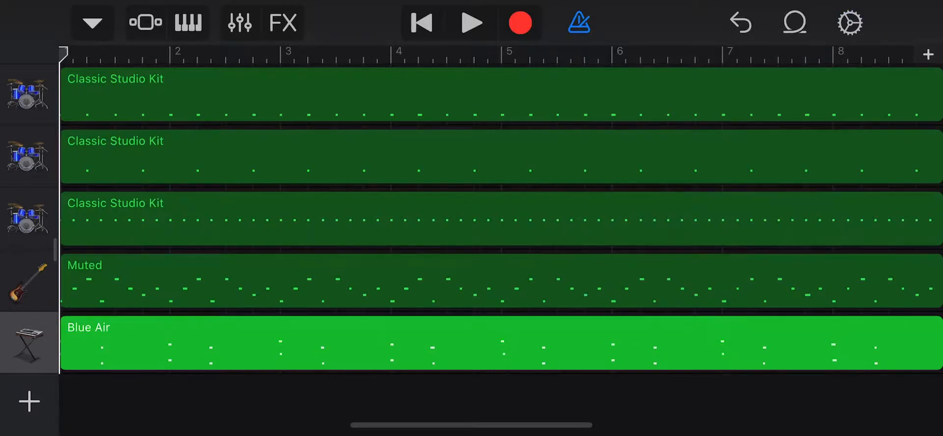
left_click(472, 23)
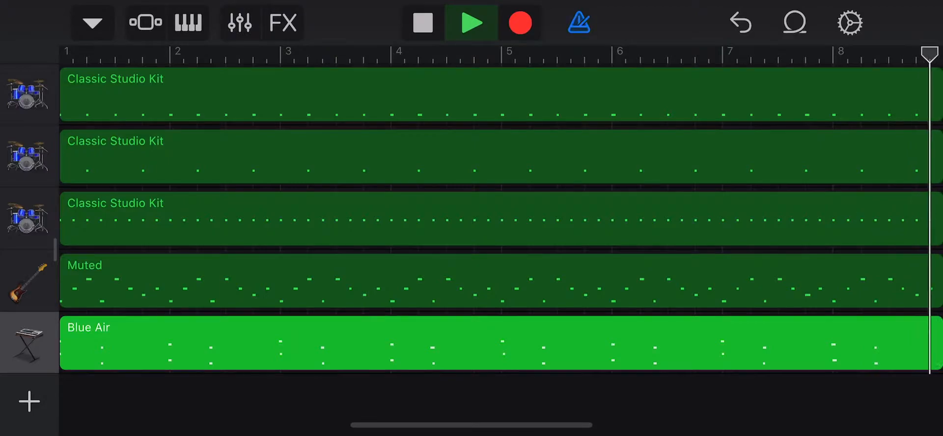
left_click(421, 23)
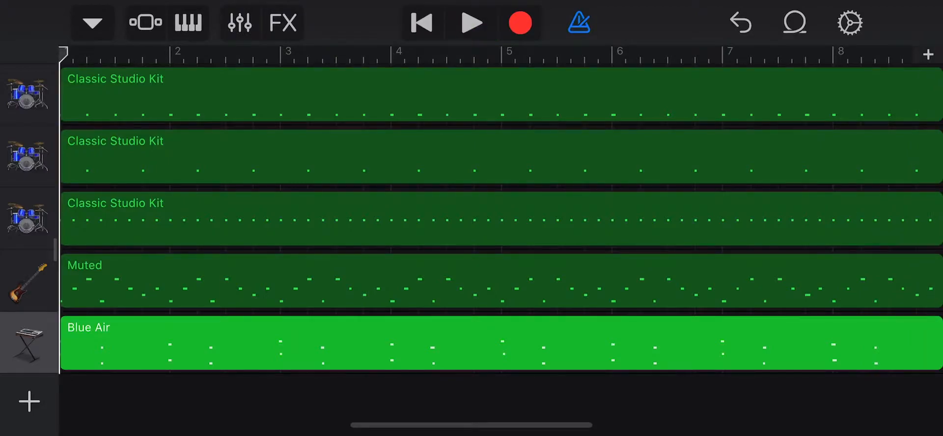